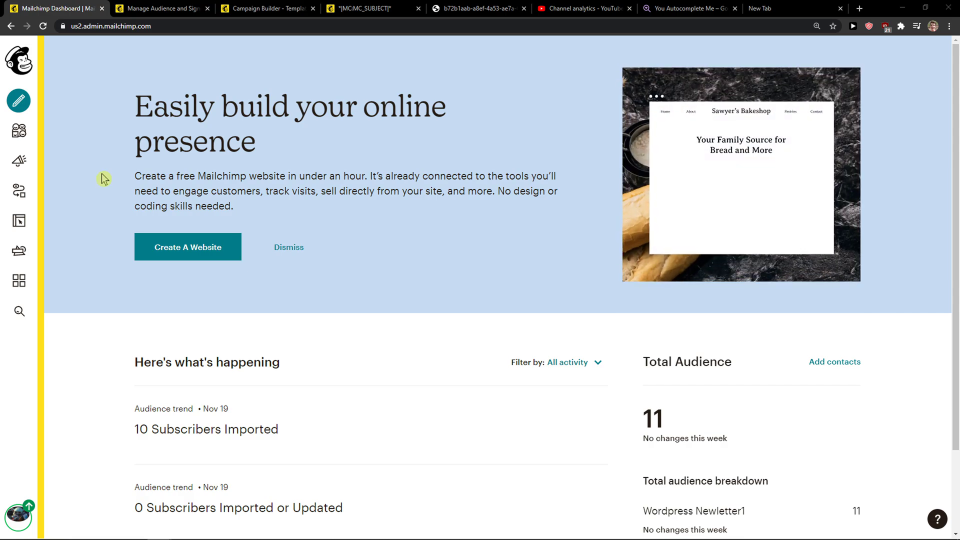
mouse_move(19, 131)
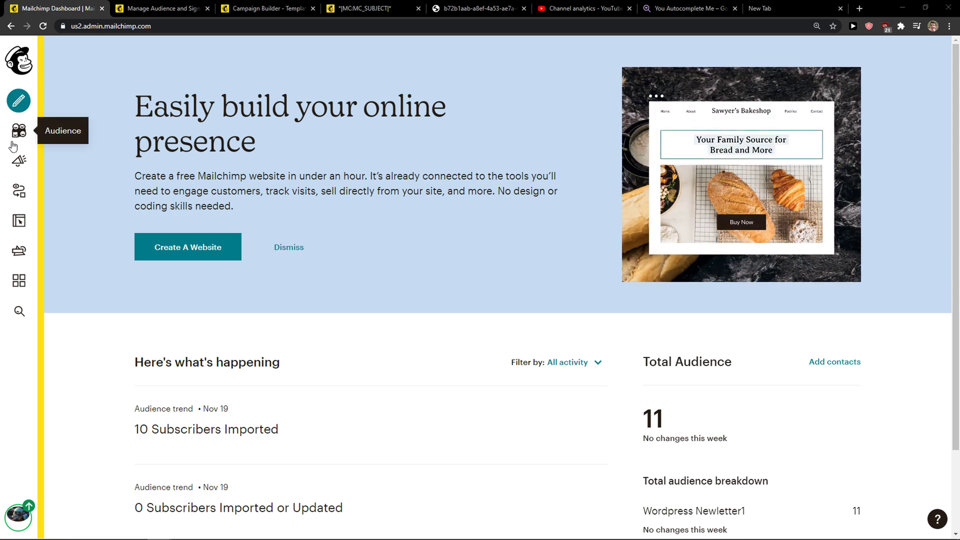
Go to Signup forms for the Wordpress Newletter1 audience from the Audience menu
click(19, 130)
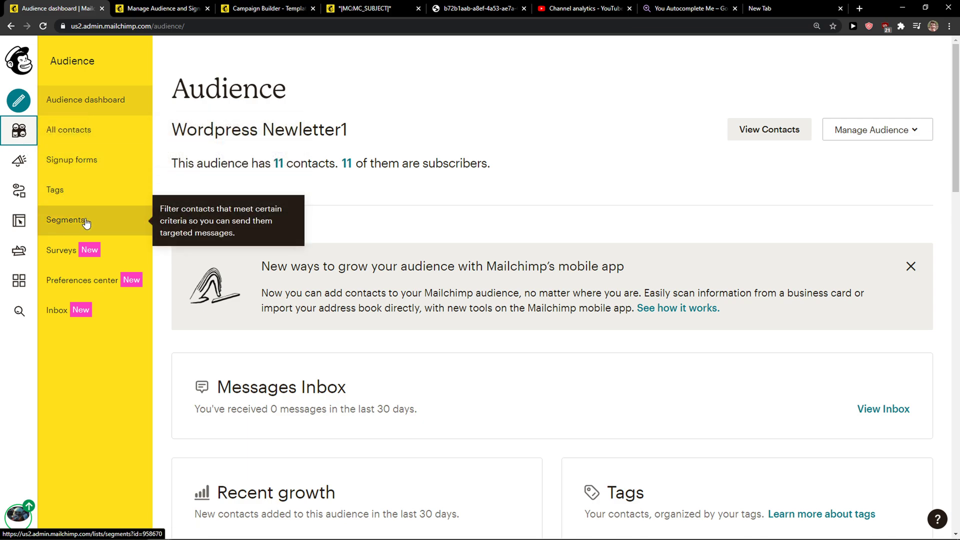
click(72, 160)
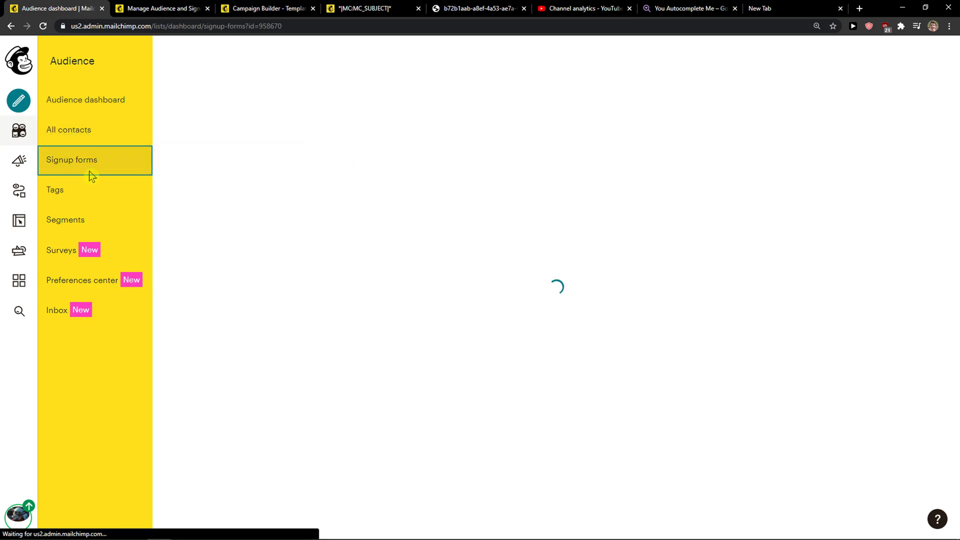
click(72, 160)
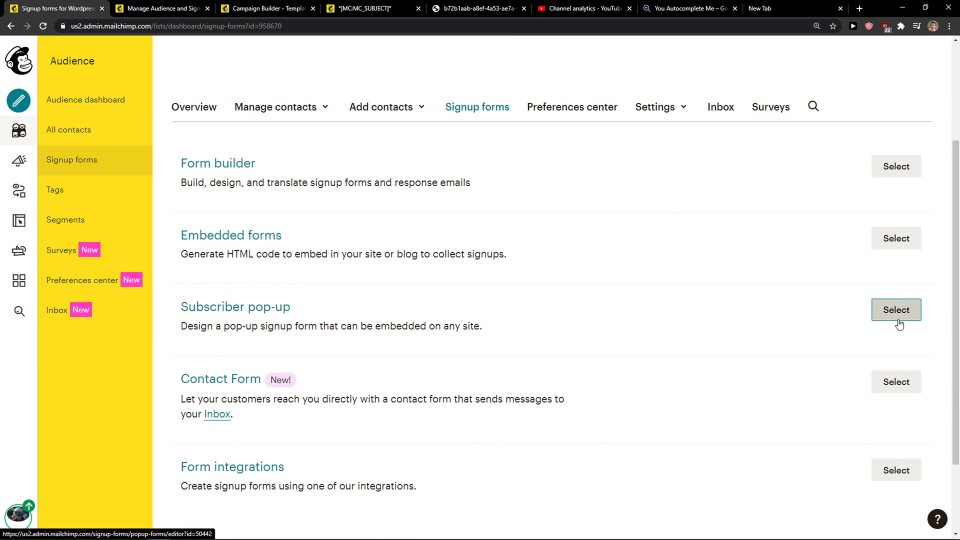
Start a Subscriber pop-up, view its 'Thanks for subscribing!' success message, then return to Form
click(895, 310)
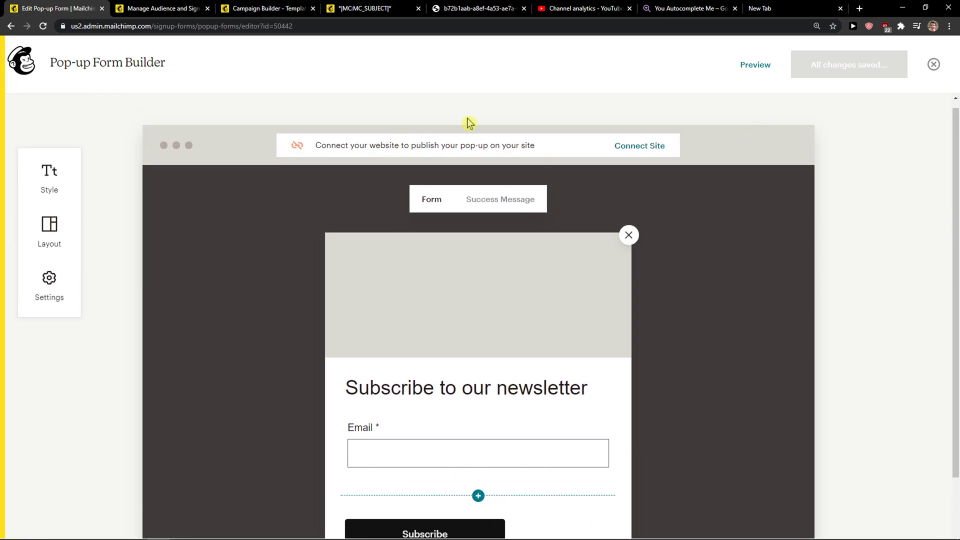
mouse_move(460, 208)
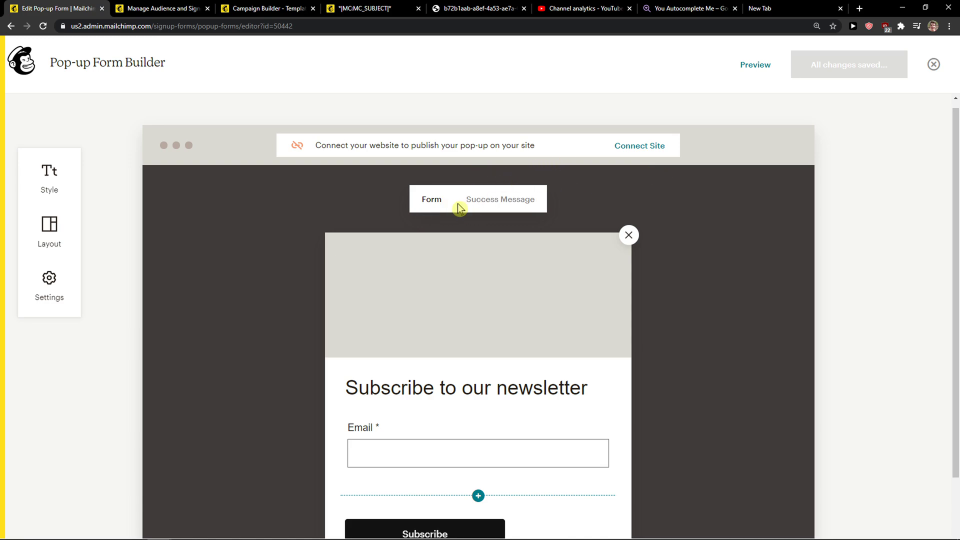
click(499, 199)
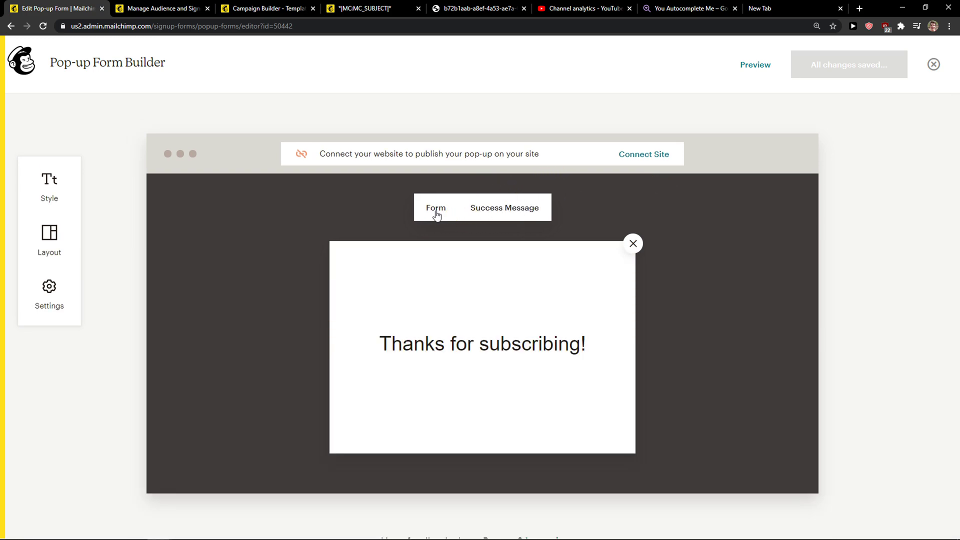
click(435, 208)
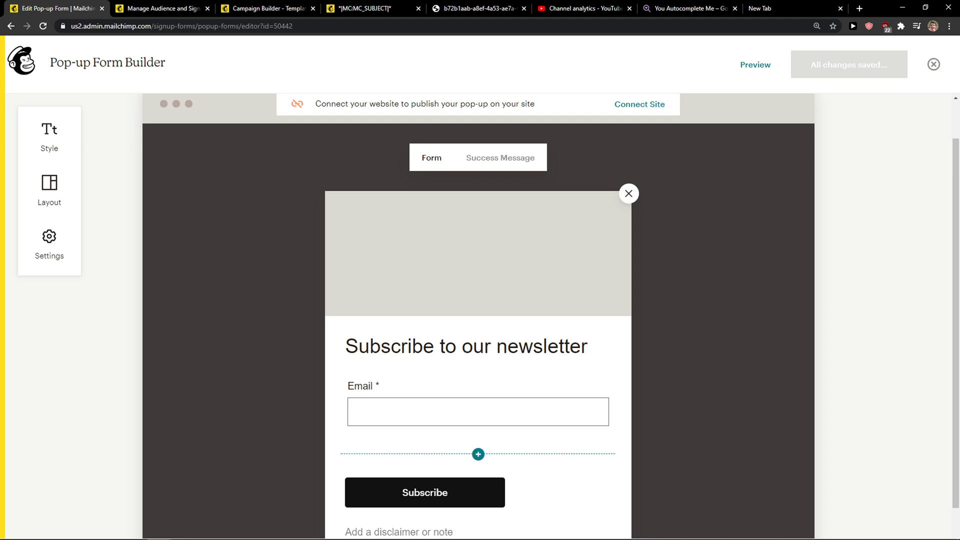
Insert the gold armored robot picture from Content Studio into the form's image placeholder
click(49, 135)
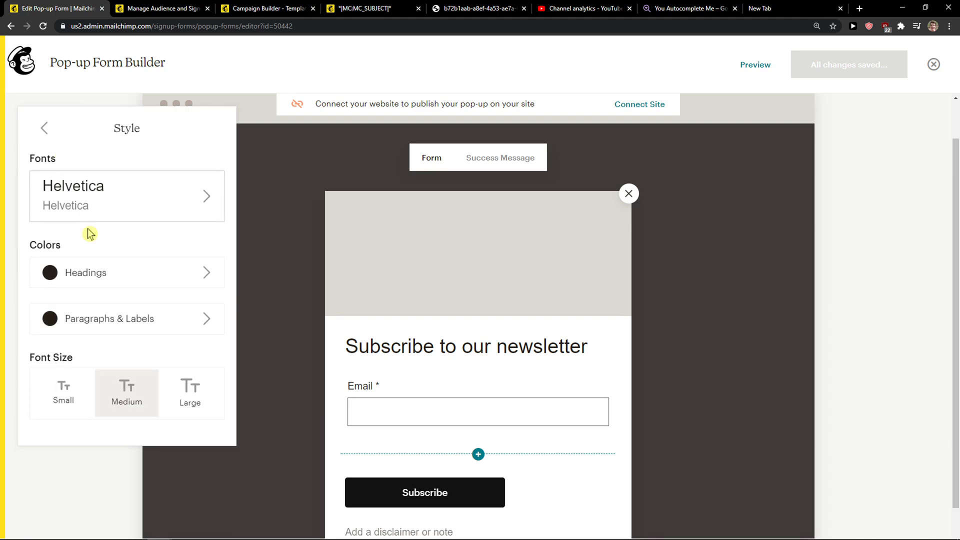
scroll(down, 3)
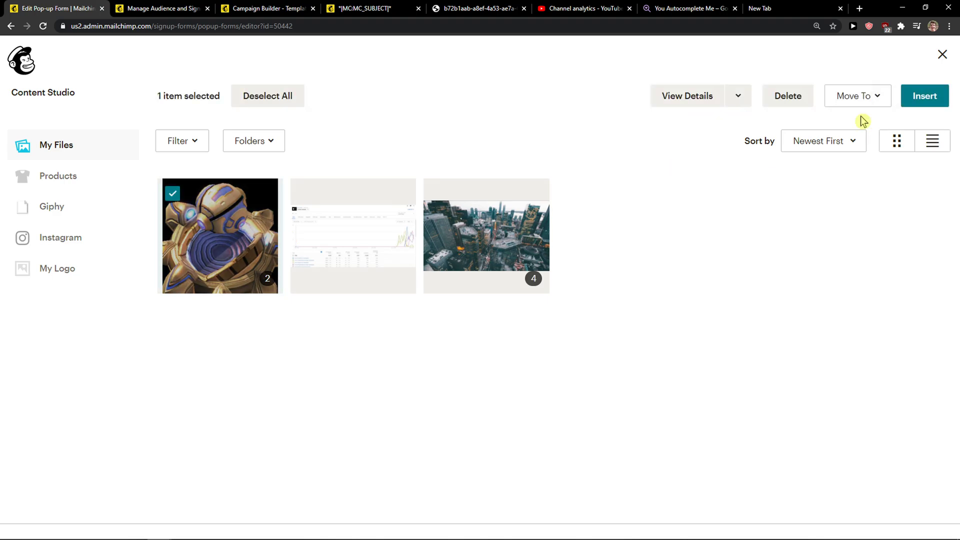
click(924, 96)
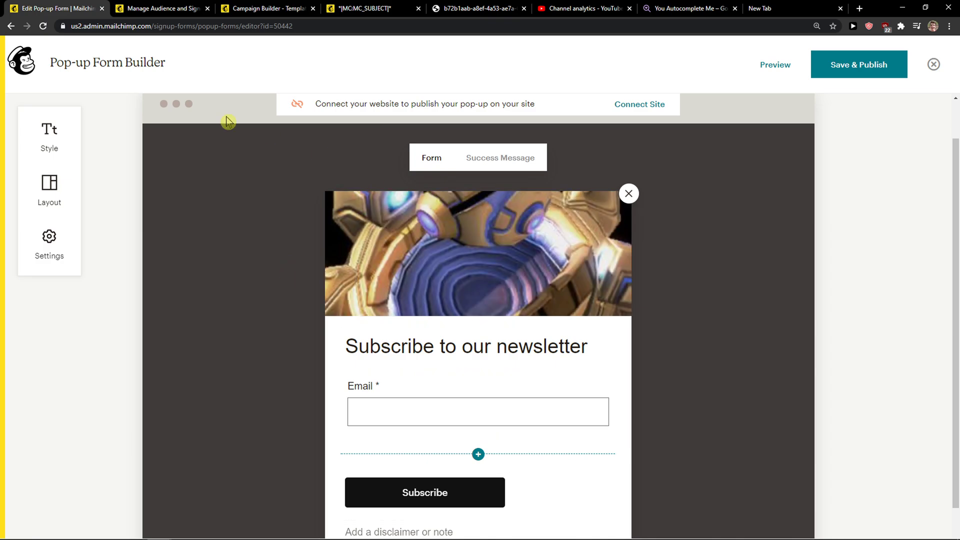
Switch the pop-up to the image-left side-by-side layout
click(49, 190)
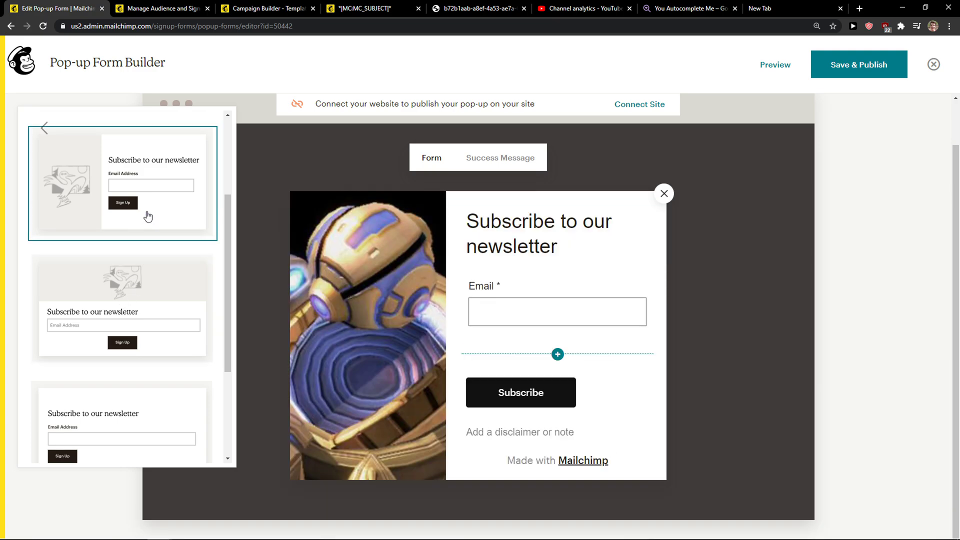
scroll(down, 3)
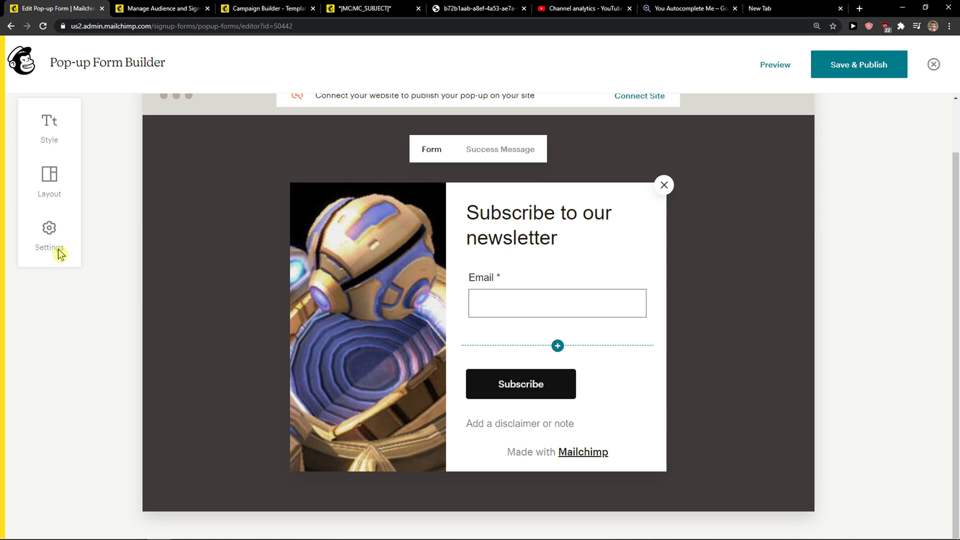
Display the pop-up as a modal after scrolling to page end, overlay opacity zero
click(49, 235)
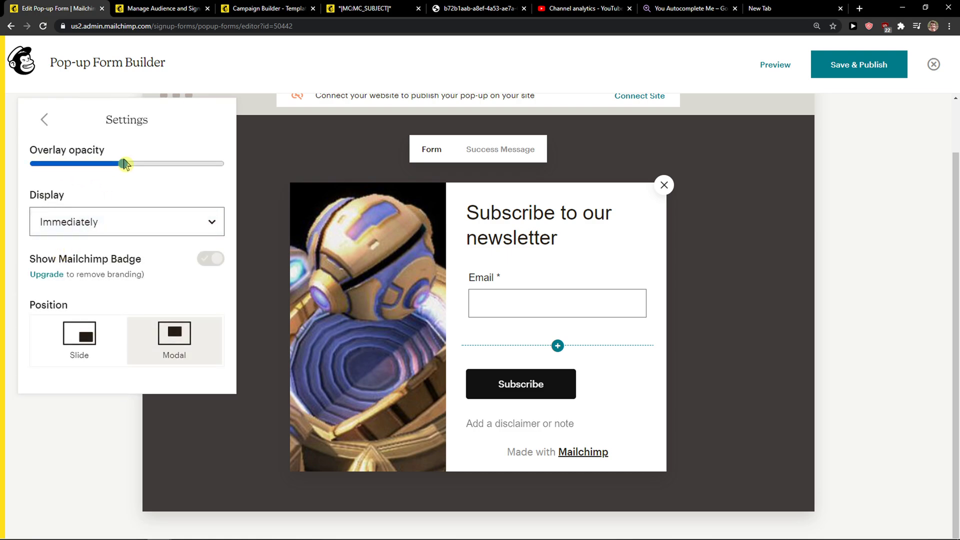
drag(122, 164, 34, 163)
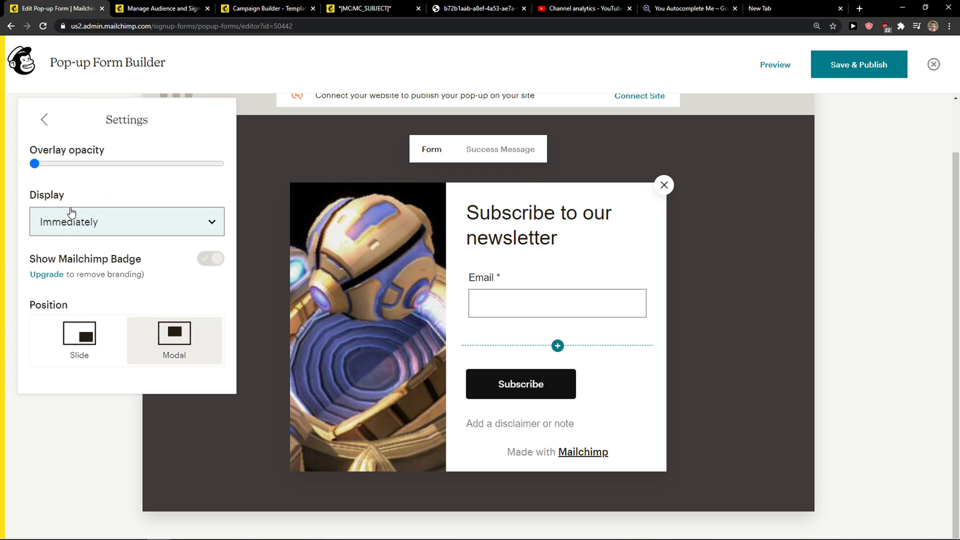
click(127, 221)
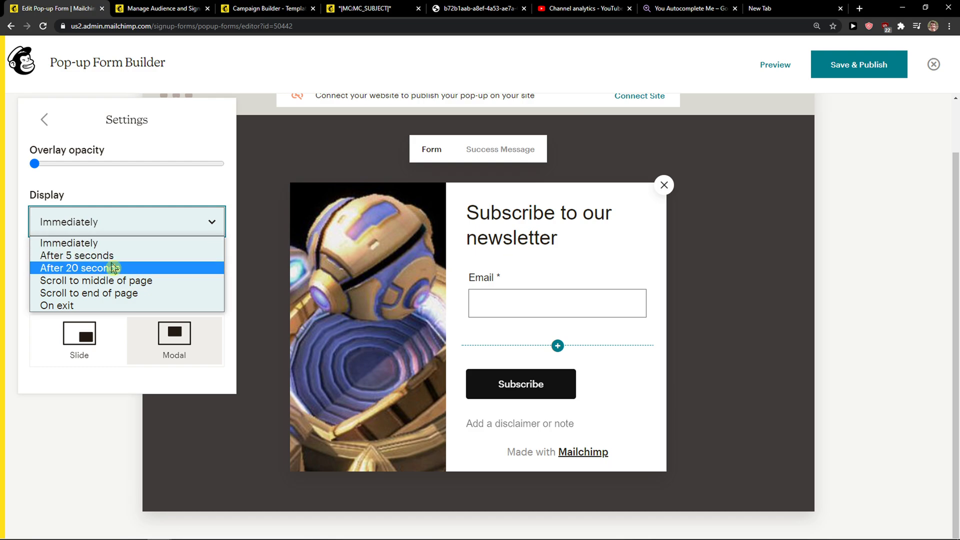
mouse_move(118, 275)
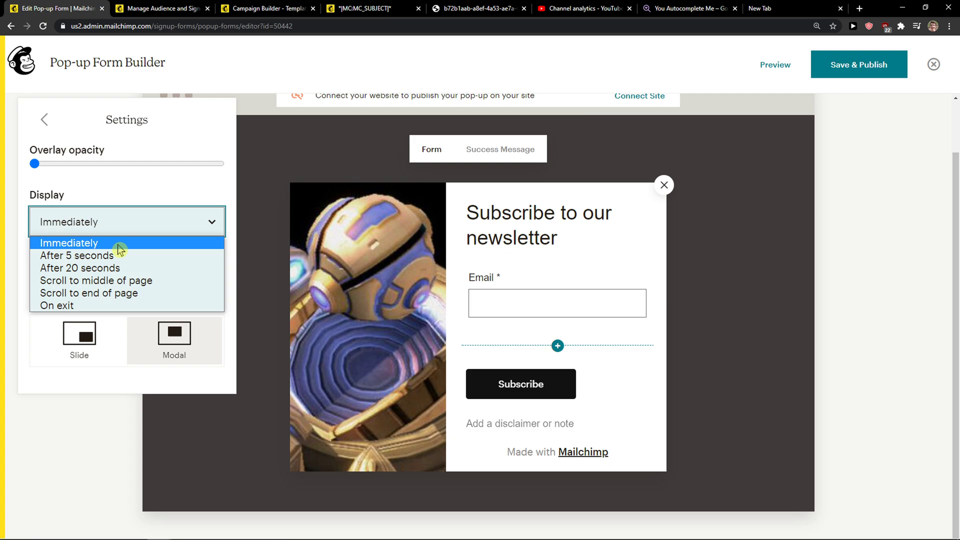
mouse_move(80, 268)
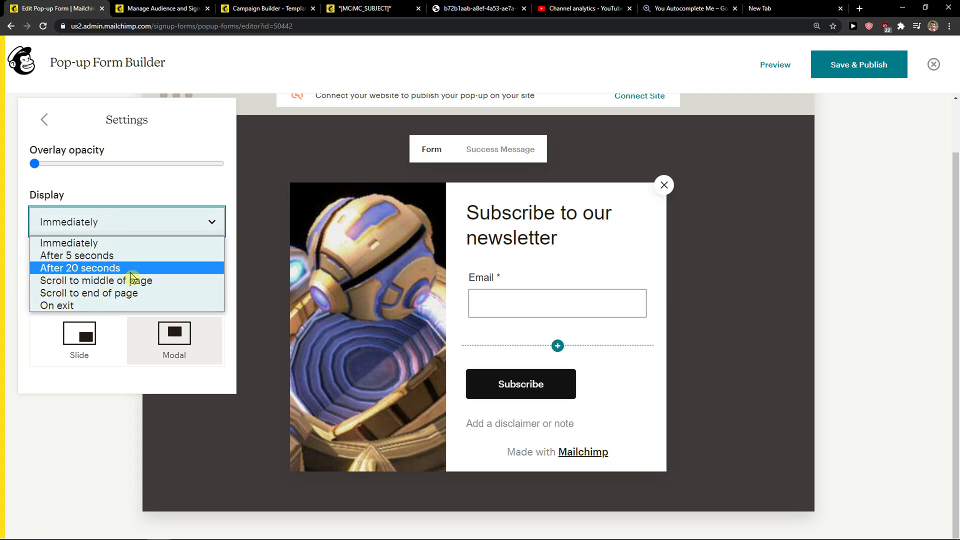
mouse_move(95, 281)
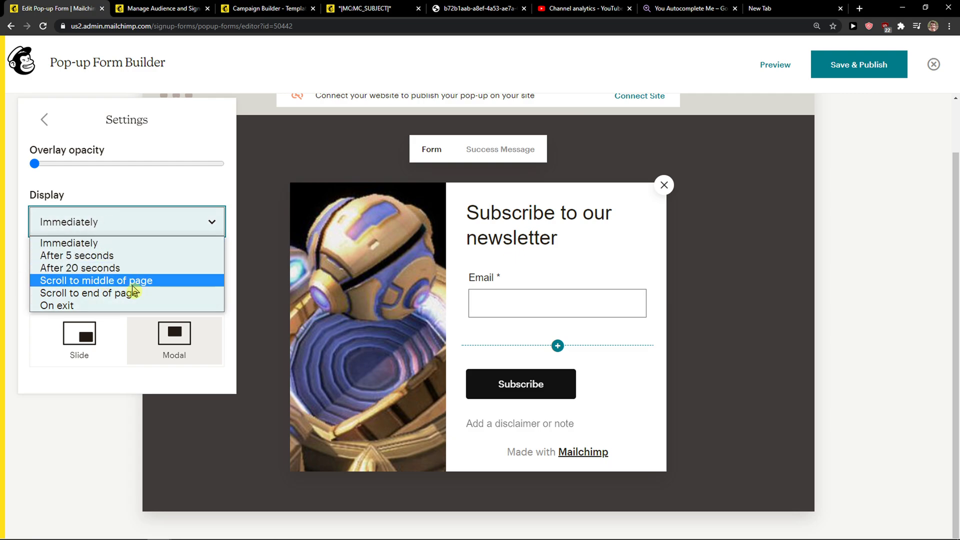
mouse_move(89, 292)
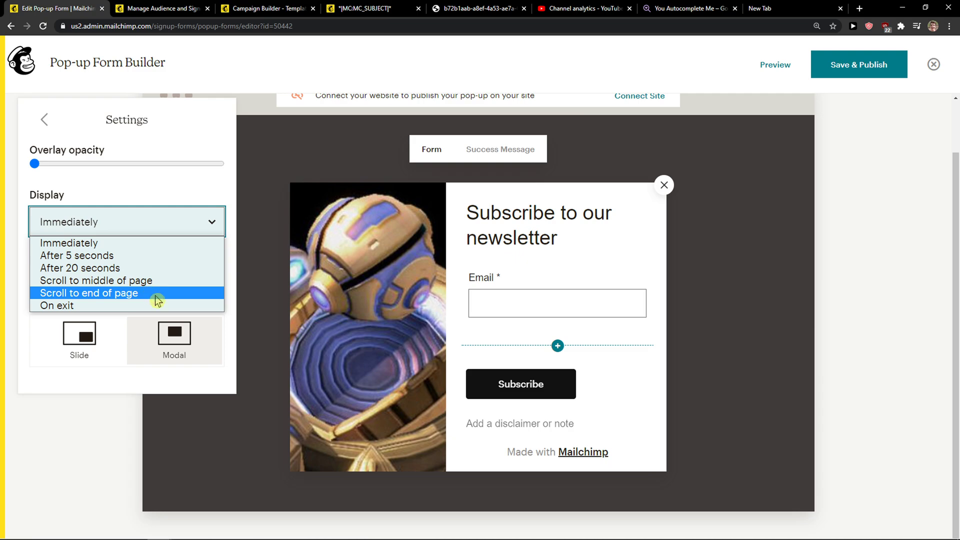
click(91, 293)
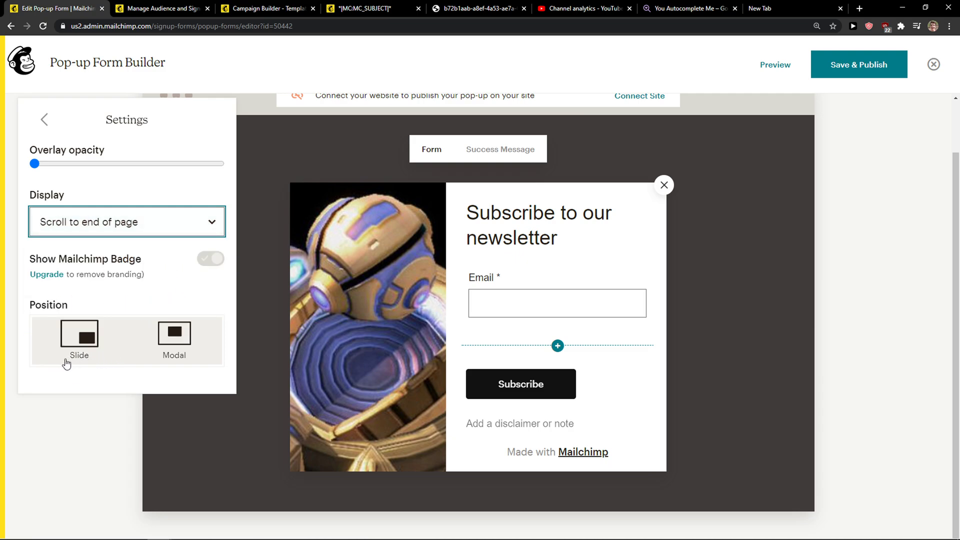
click(174, 334)
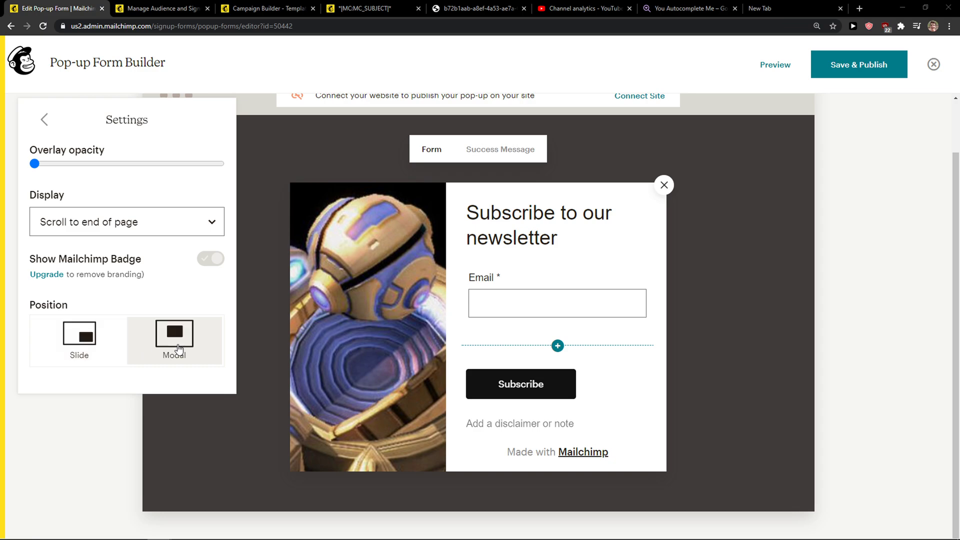
click(79, 337)
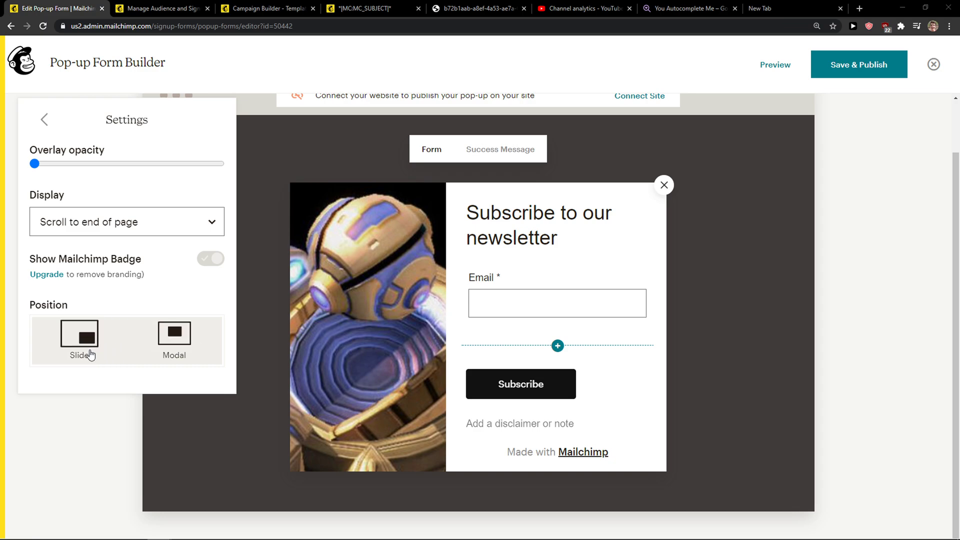
click(174, 335)
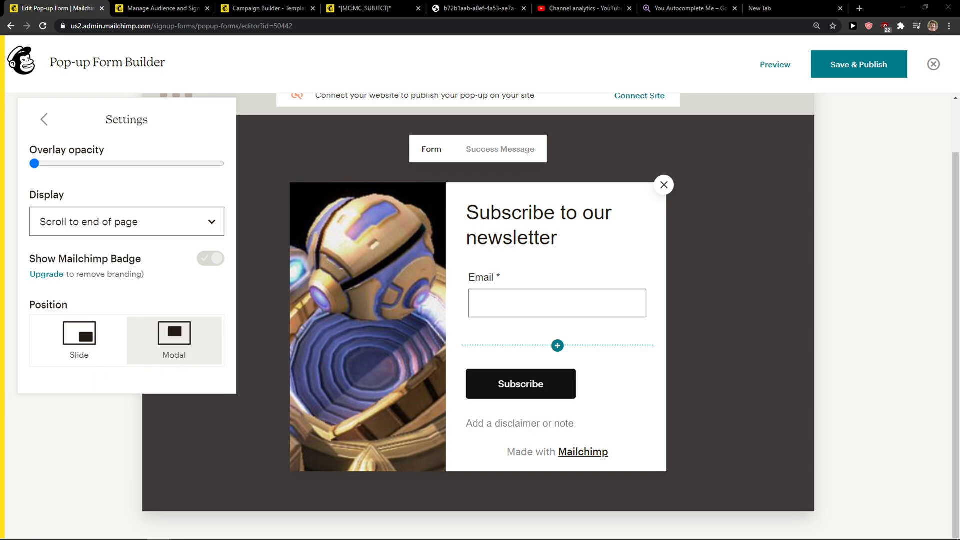
click(556, 303)
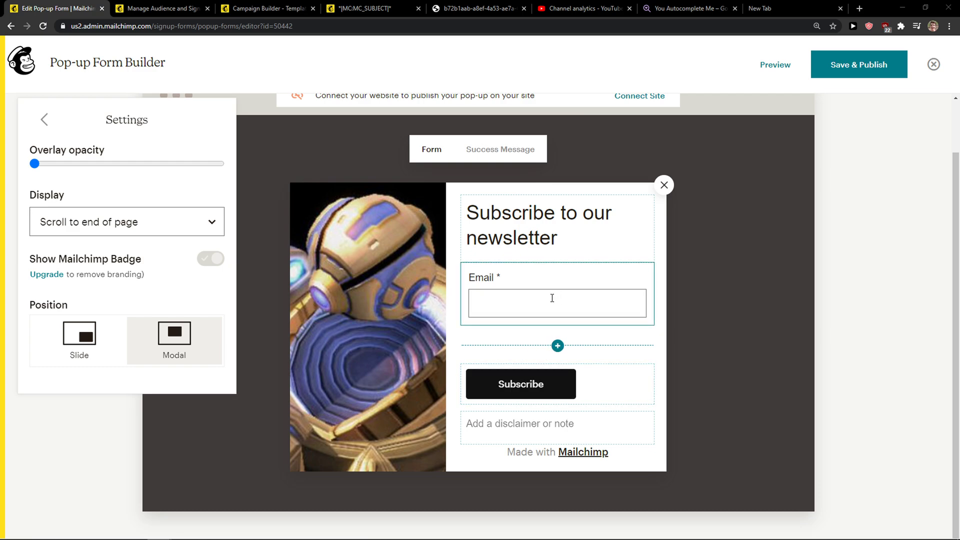
click(538, 225)
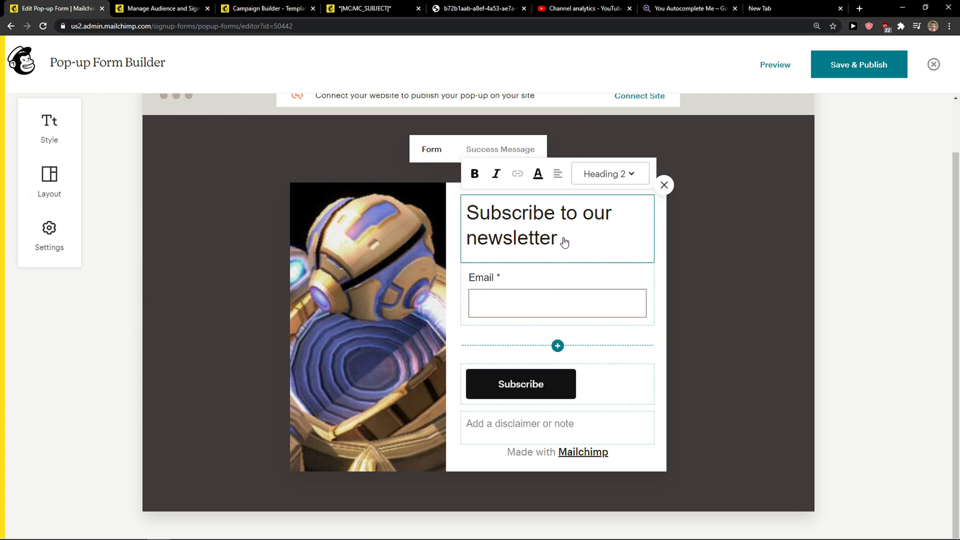
Toggle a description on for the Email field, then turn it off again
click(556, 294)
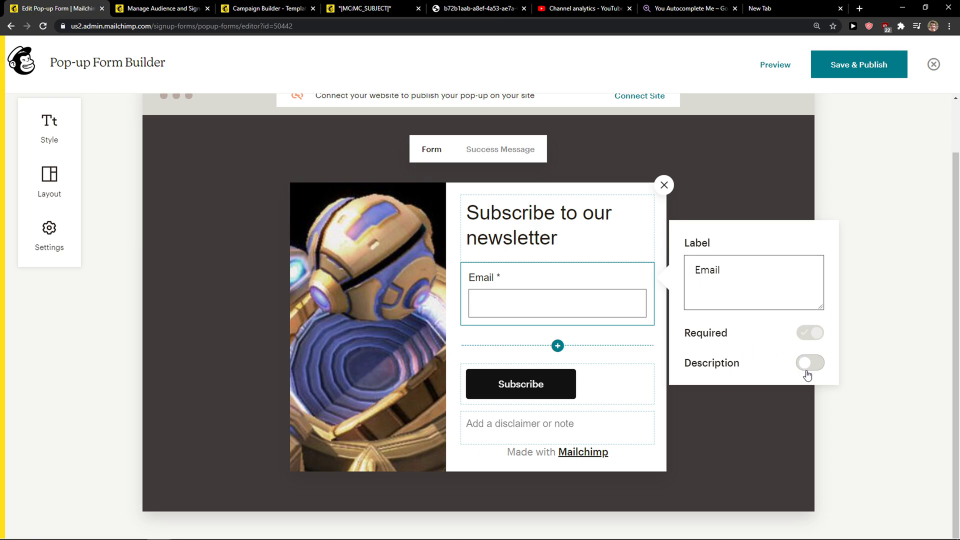
click(810, 363)
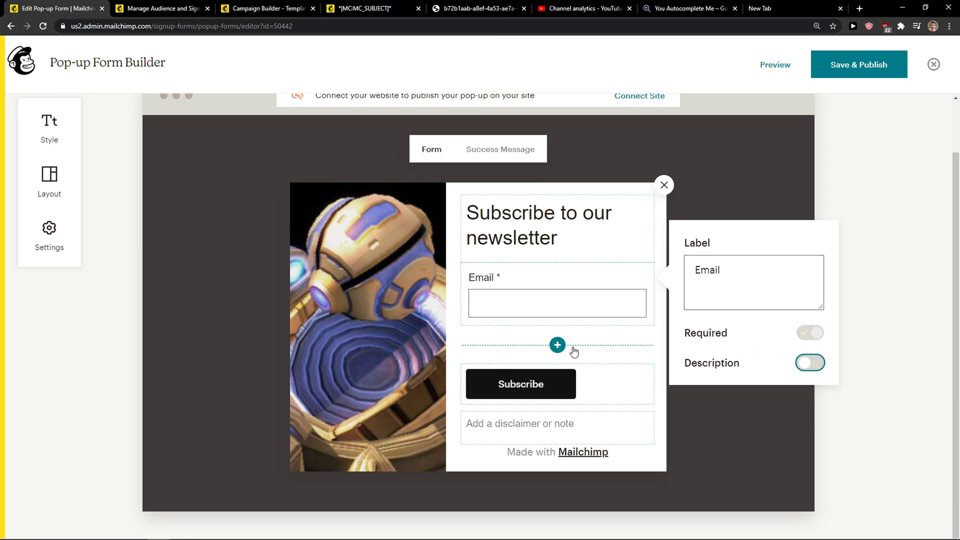
click(810, 363)
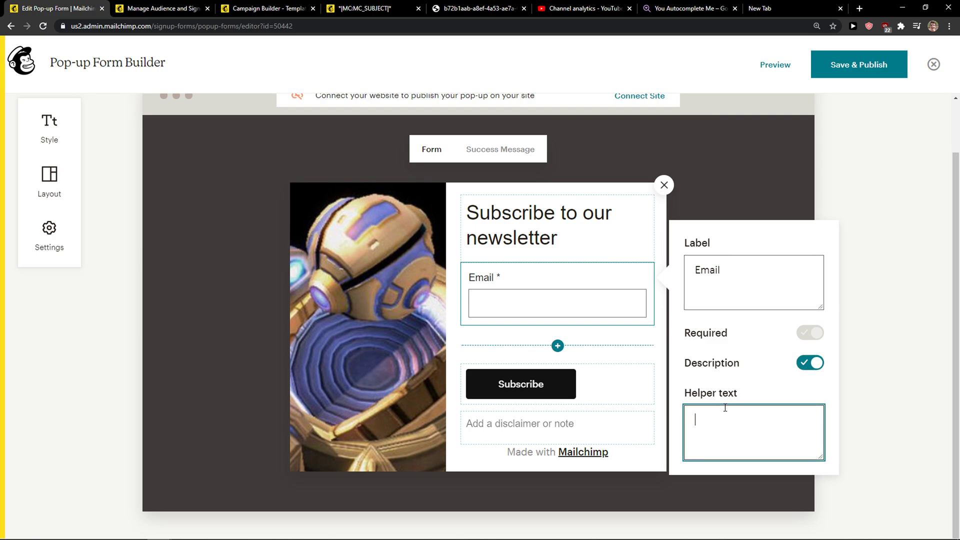
text(1)
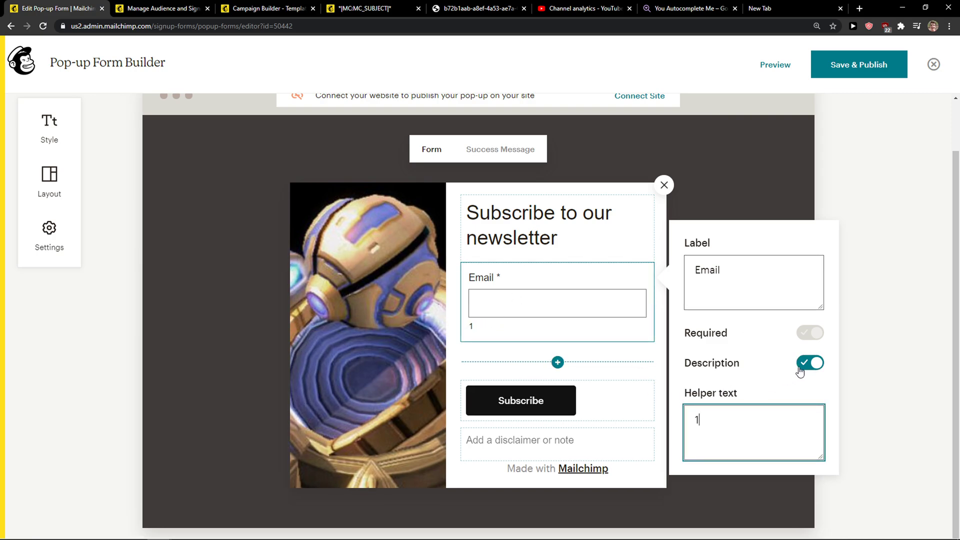
click(809, 363)
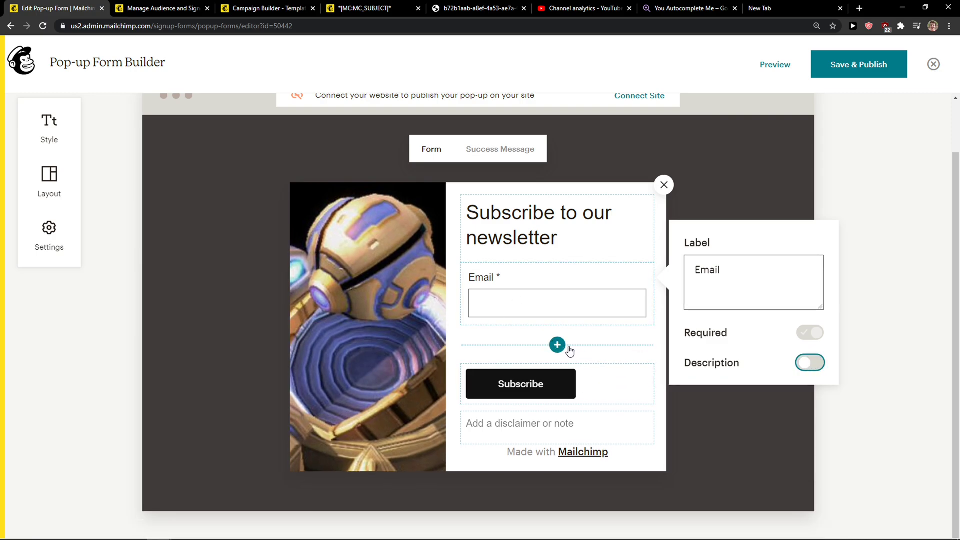
Add a Phone Number field to the pop-up, then remove it
click(556, 345)
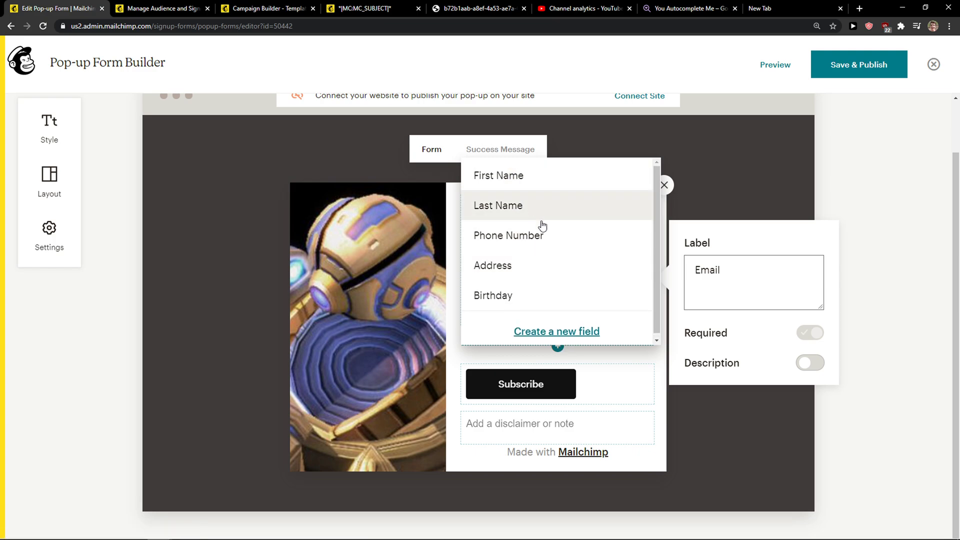
click(508, 235)
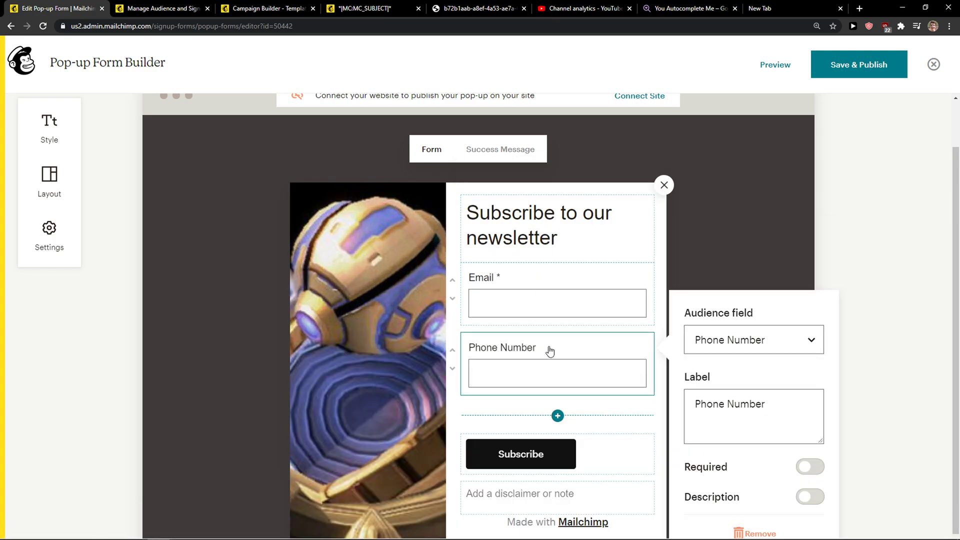
scroll(down, 3)
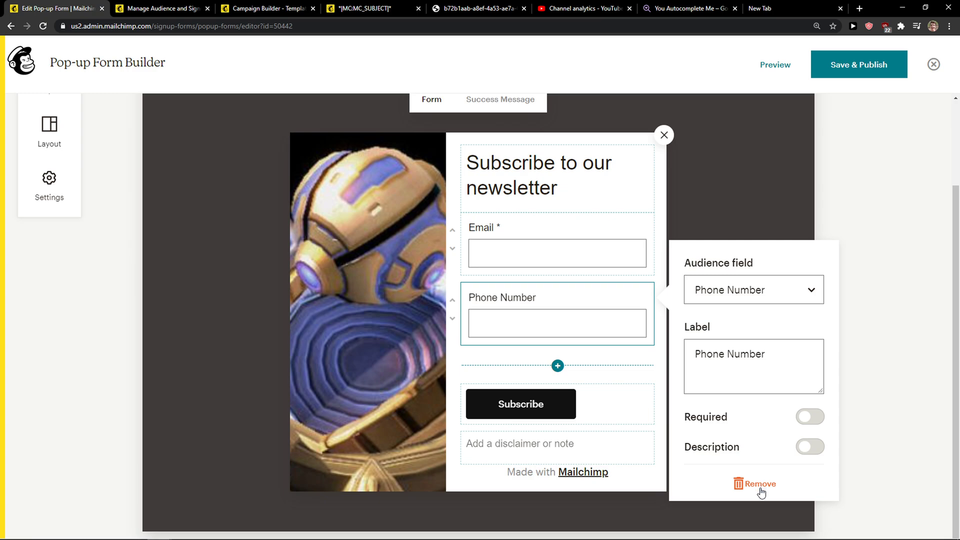
mouse_move(760, 427)
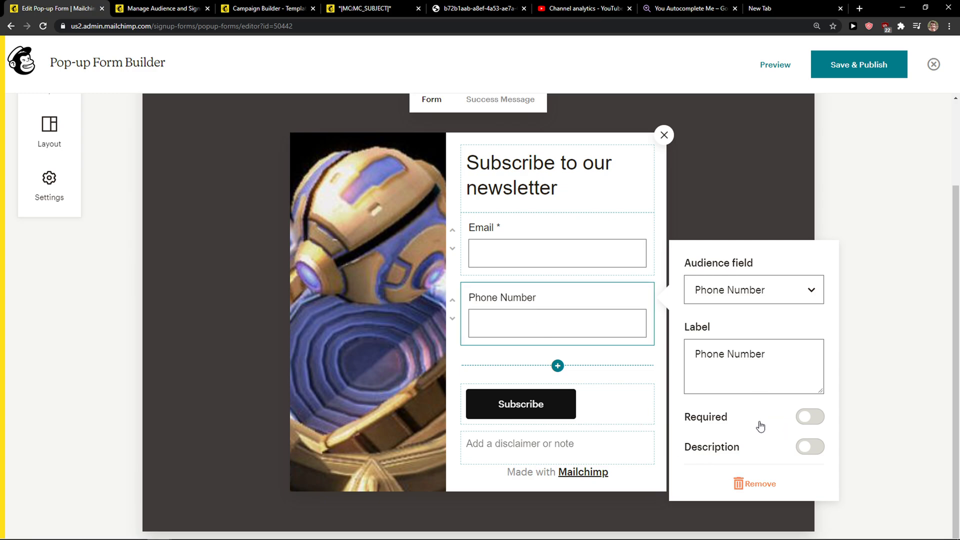
click(754, 289)
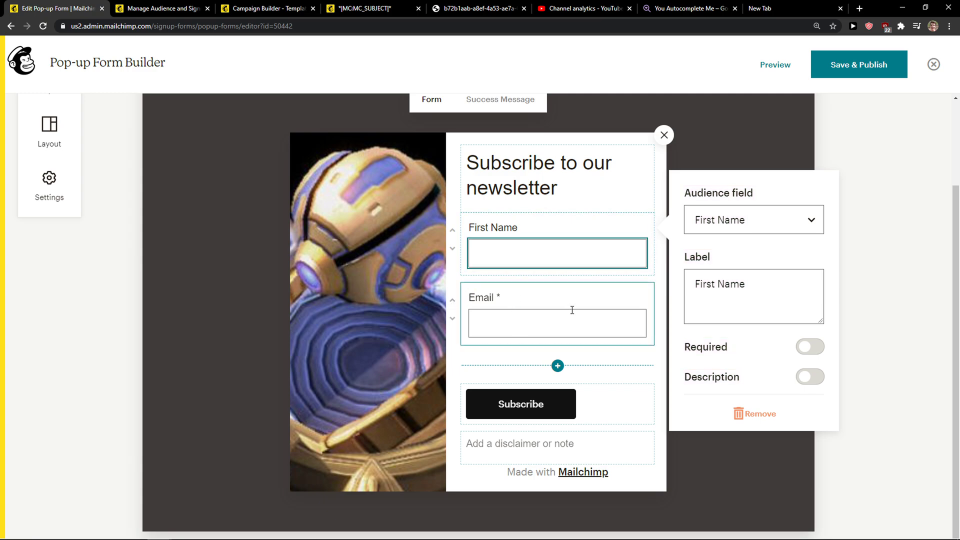
Center-align the Subscribe button block and preview the pop-up
click(520, 404)
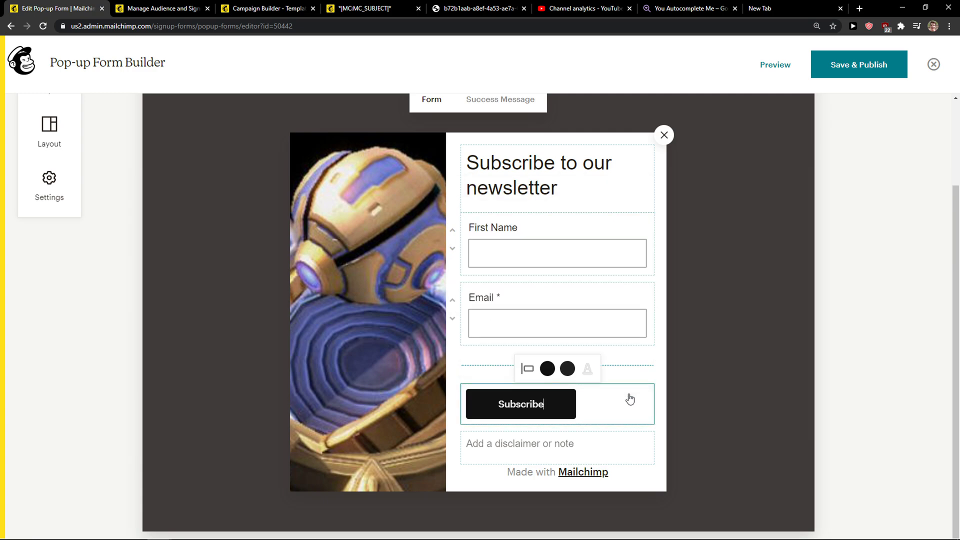
click(523, 338)
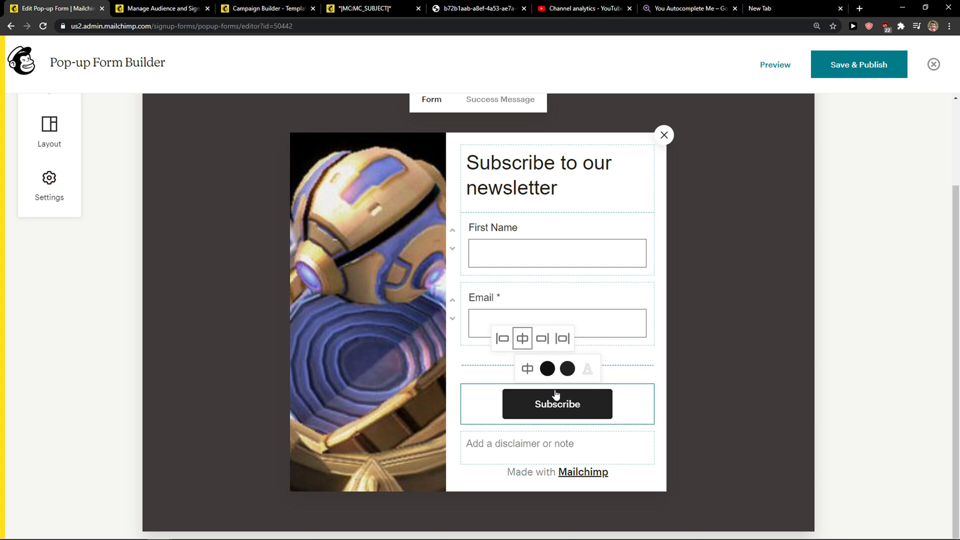
click(556, 444)
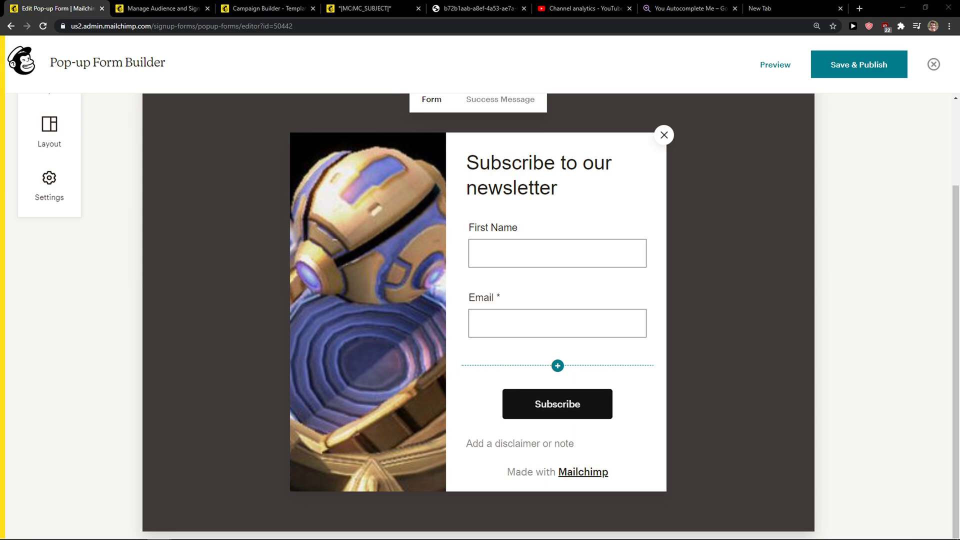
mouse_move(792, 15)
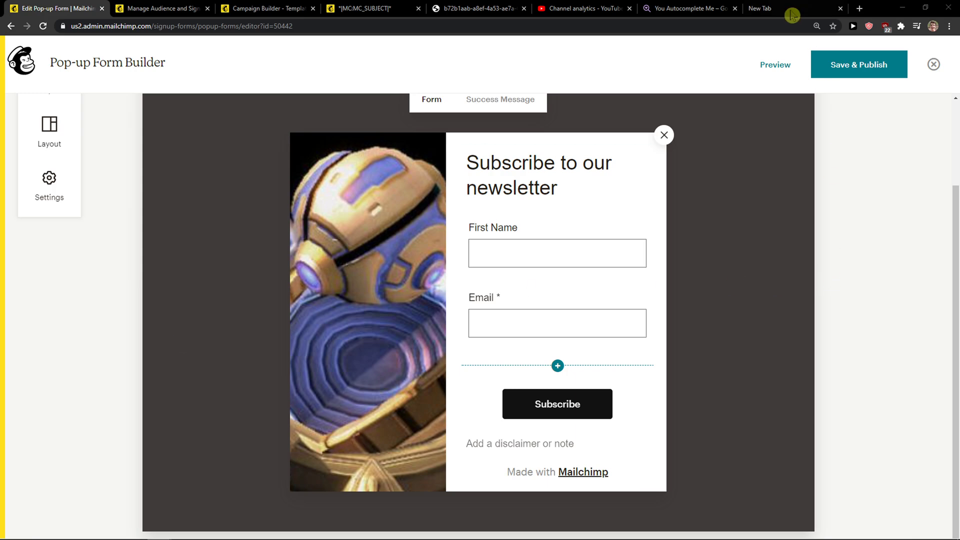
click(774, 65)
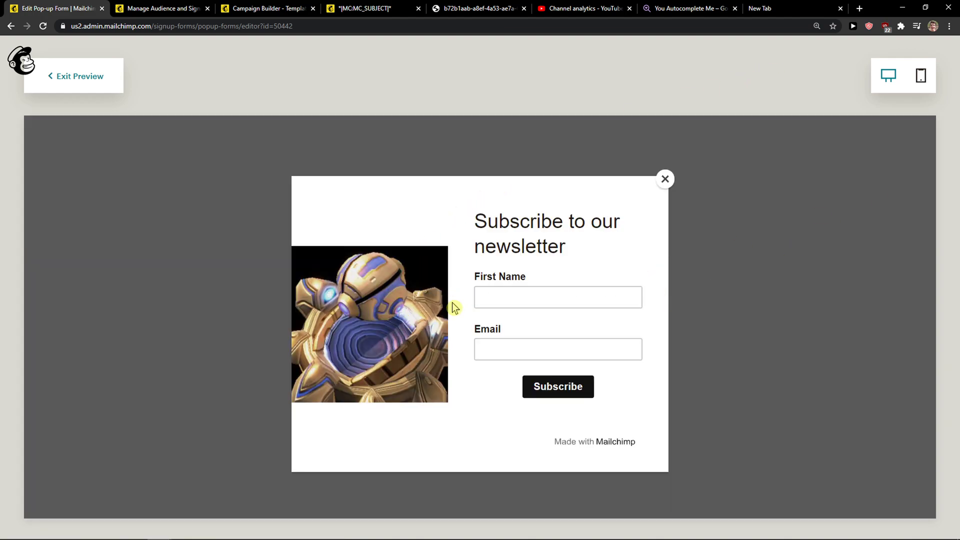
Preview the pop-up on desktop and mobile, then exit back to the builder
click(557, 349)
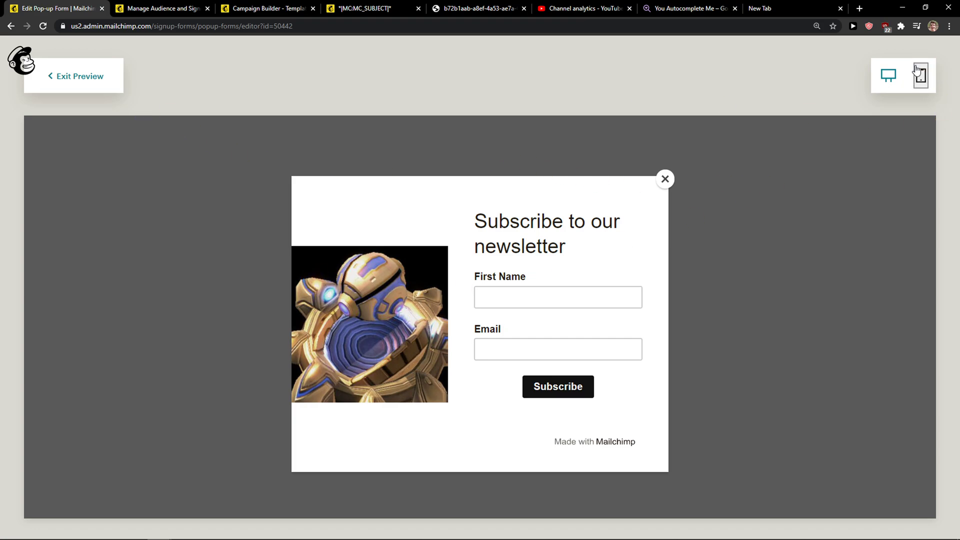
click(918, 75)
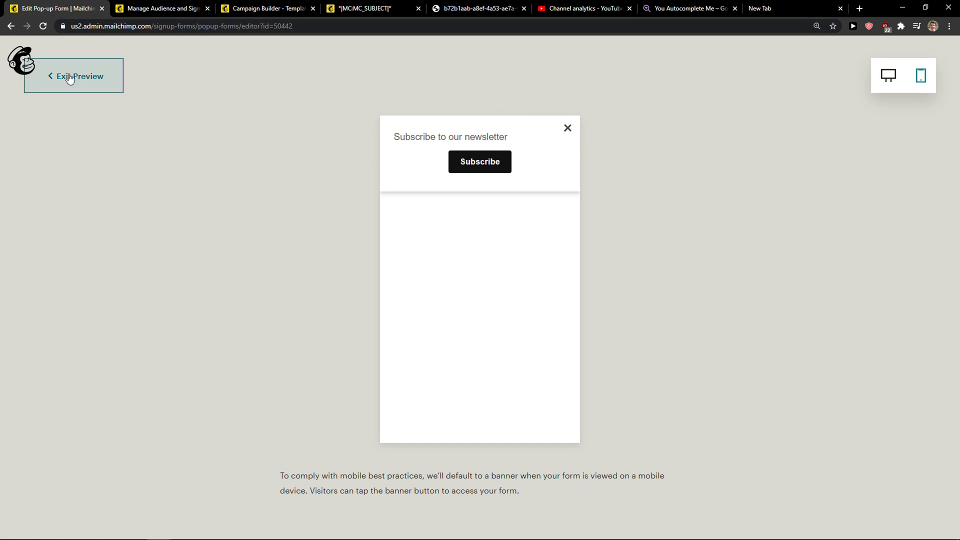
click(76, 76)
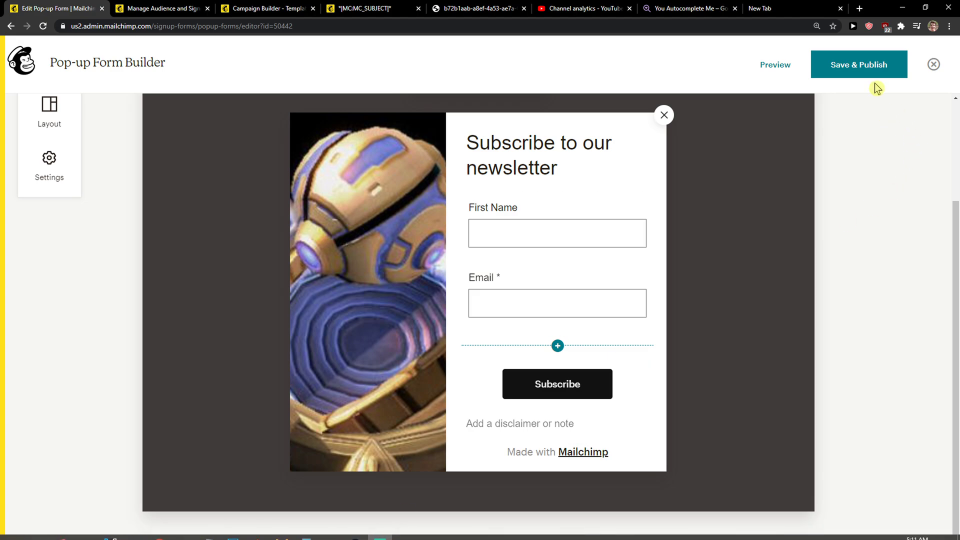
Save & Publish the pop-up and focus the Connect your site URL field
click(858, 65)
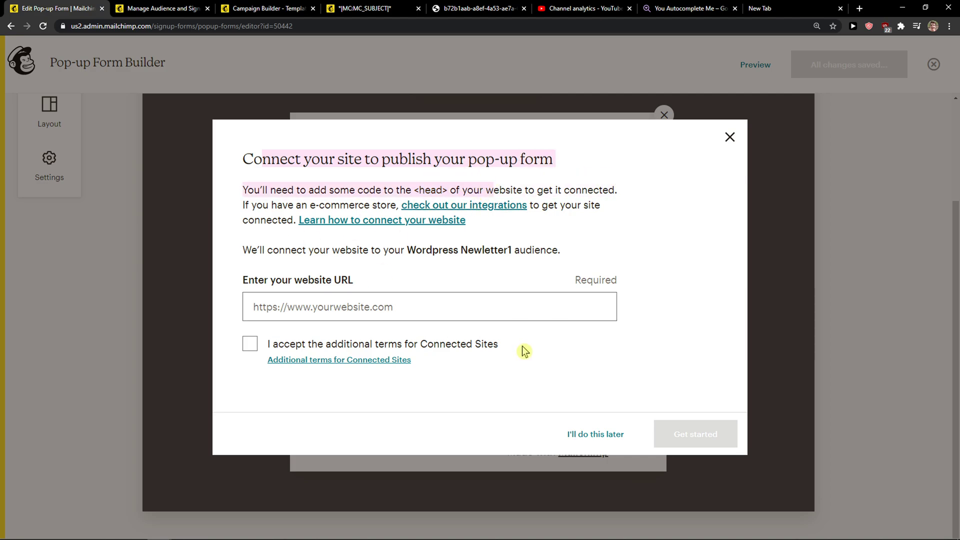
click(429, 306)
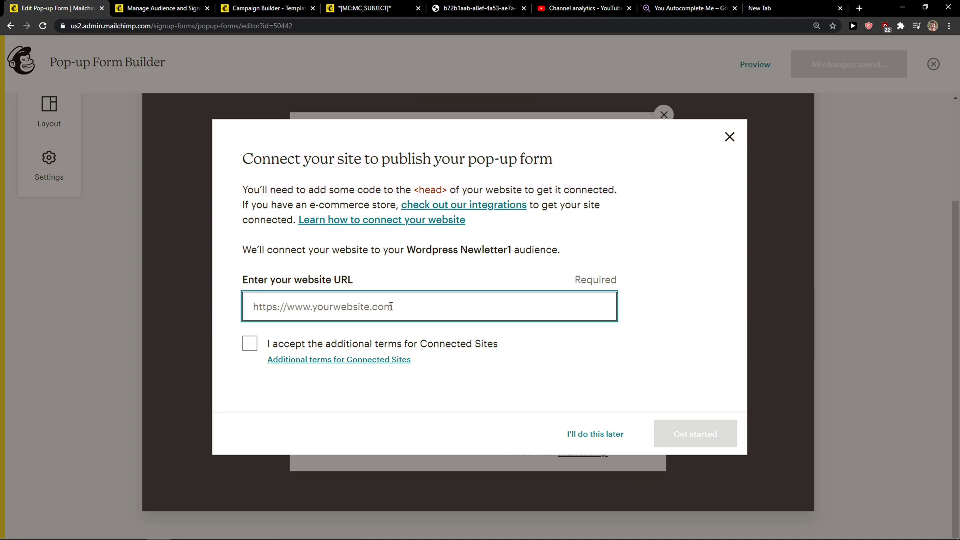
mouse_move(325, 205)
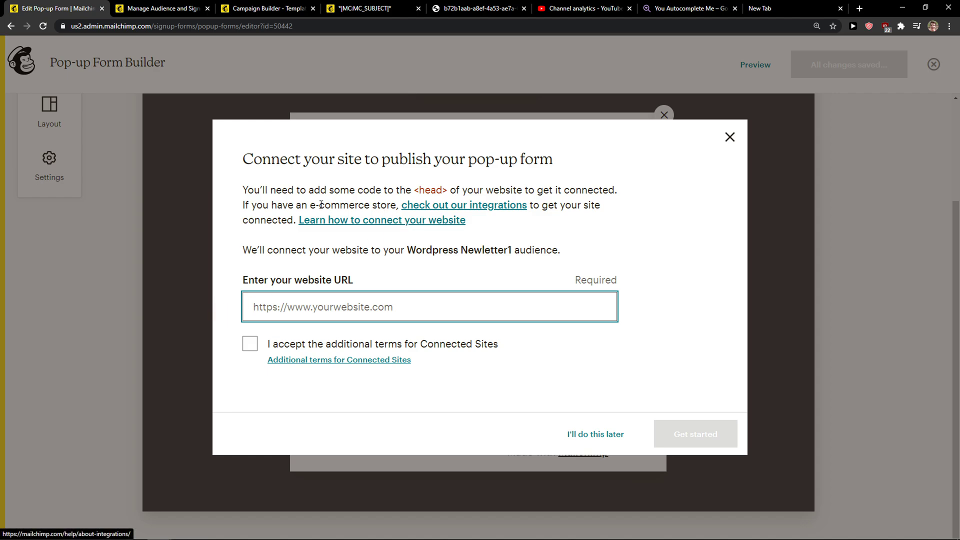
mouse_move(397, 246)
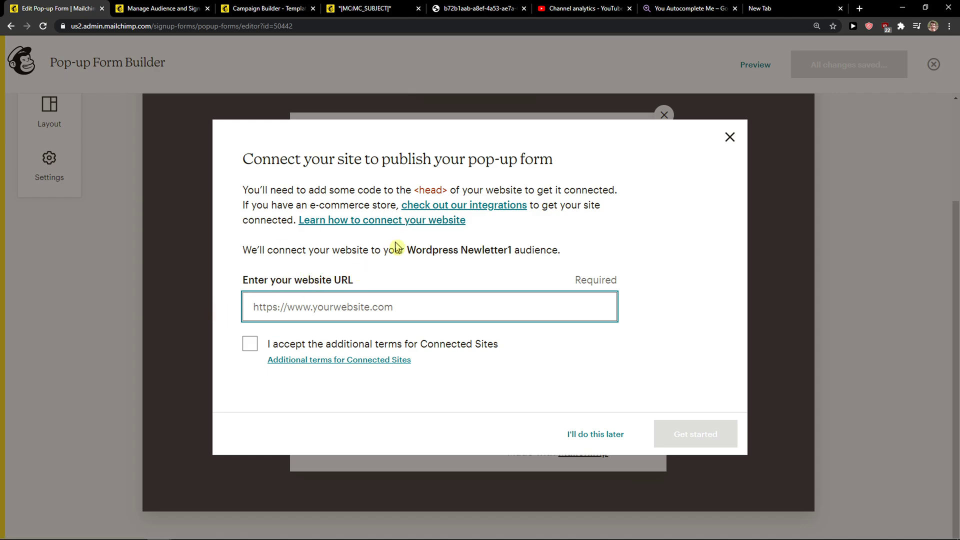
click(428, 307)
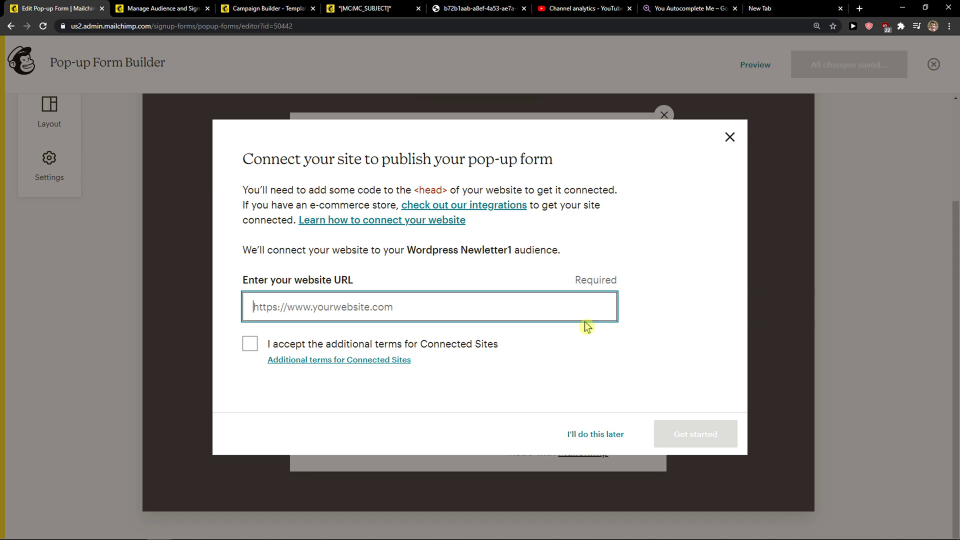